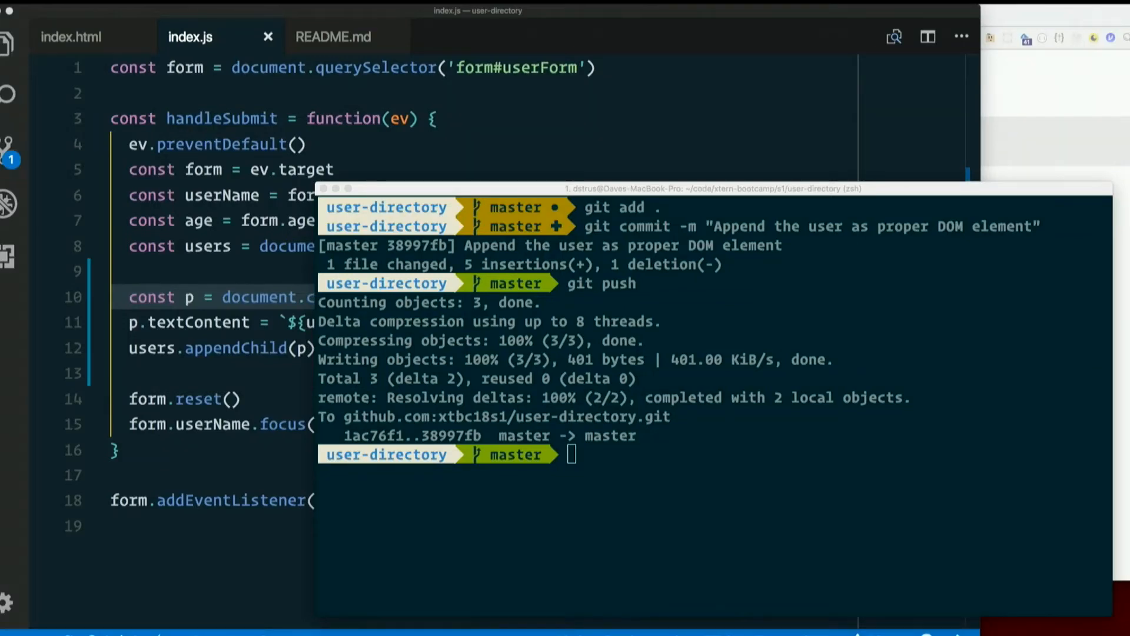
mouse_move(521, 241)
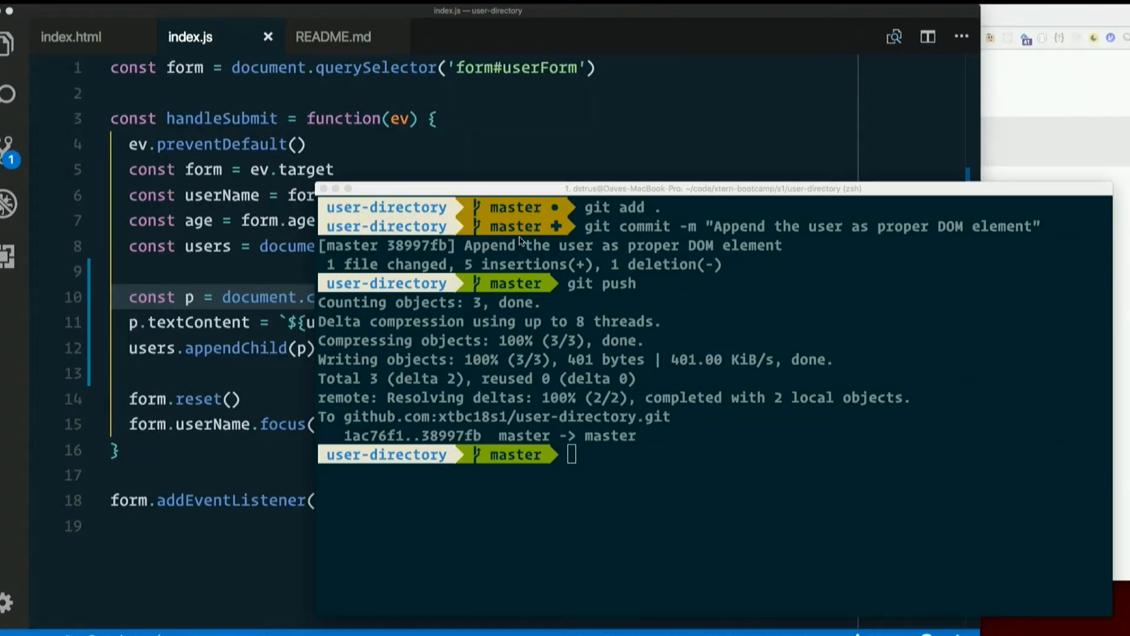
- Return to the index.html form markup in the editor
click(70, 36)
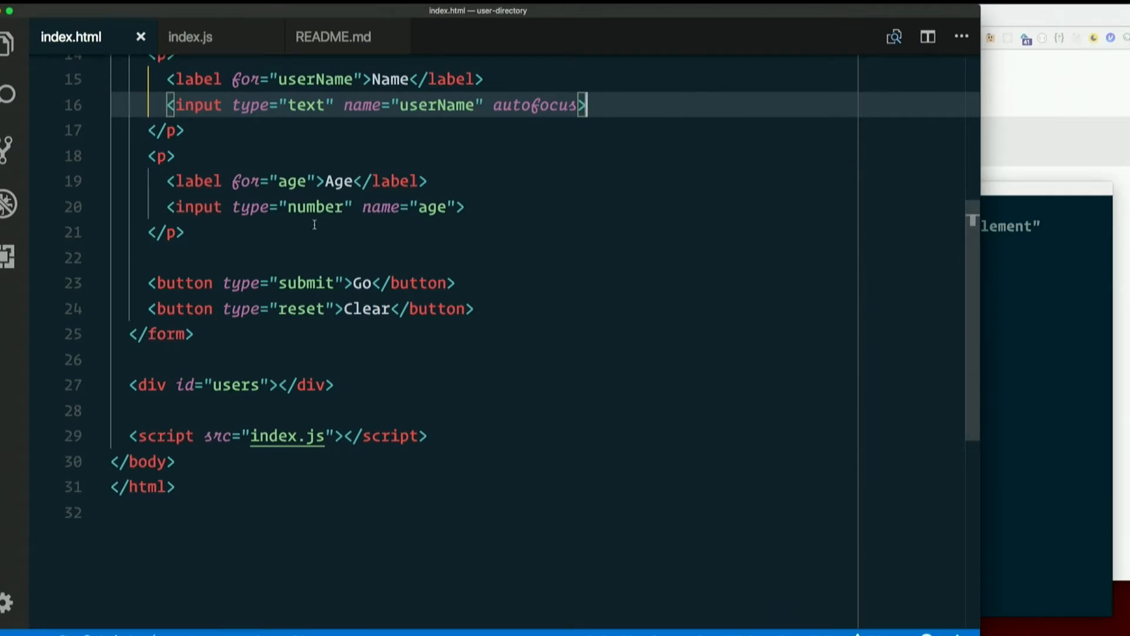
- Insert a new paragraph after the Age field holding a label for favoriteColor
click(166, 232)
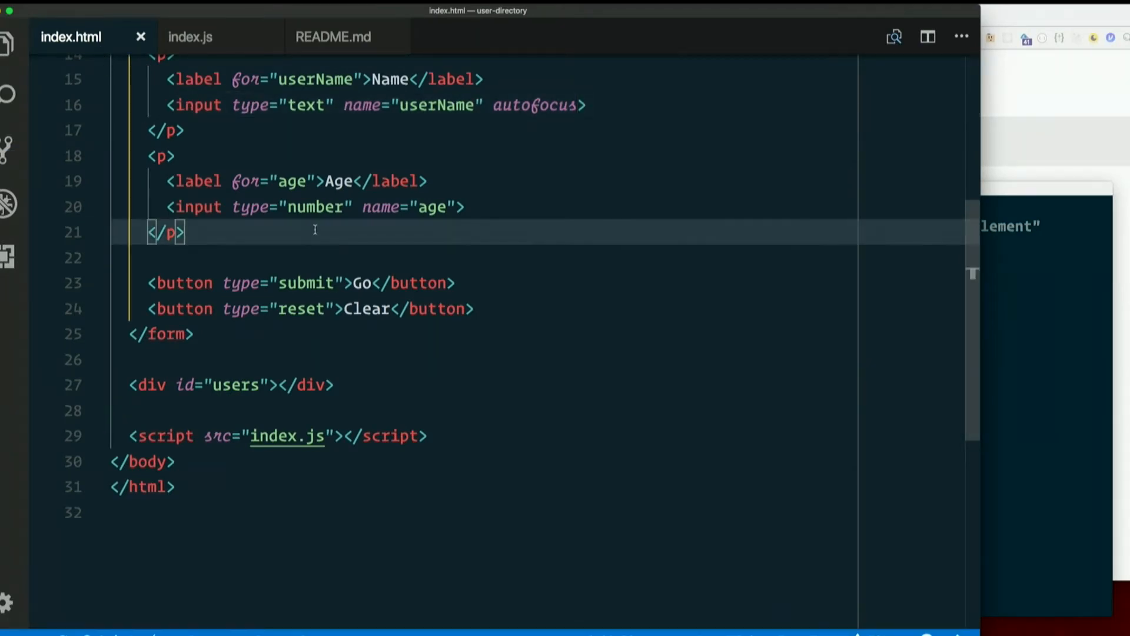
text(<p></p>)
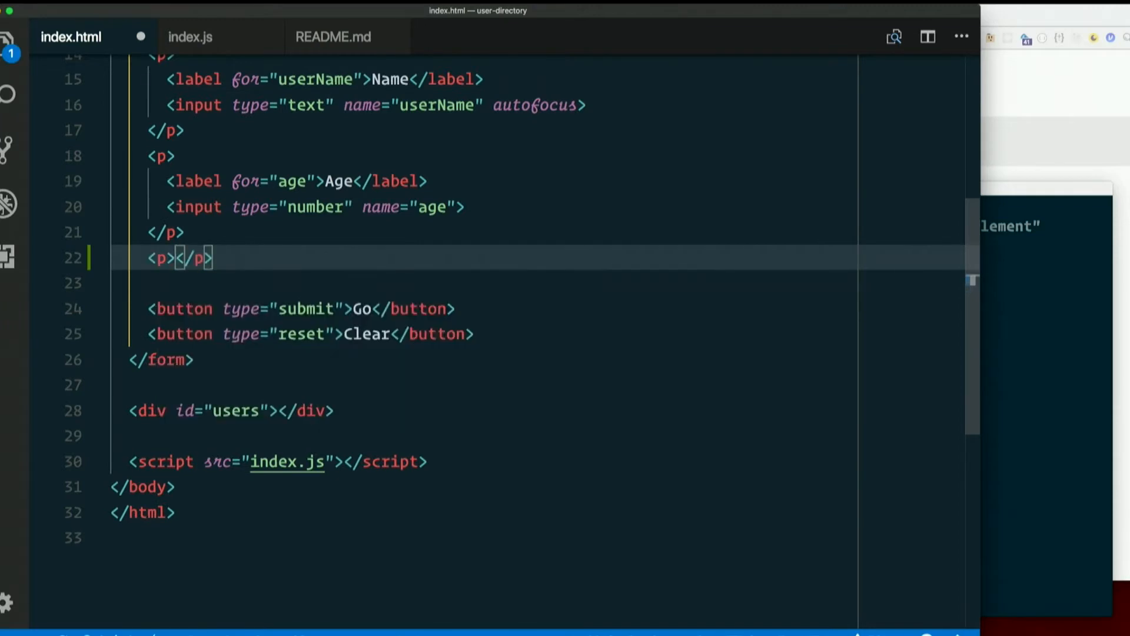
text(label for="favoriteColor"></label>)
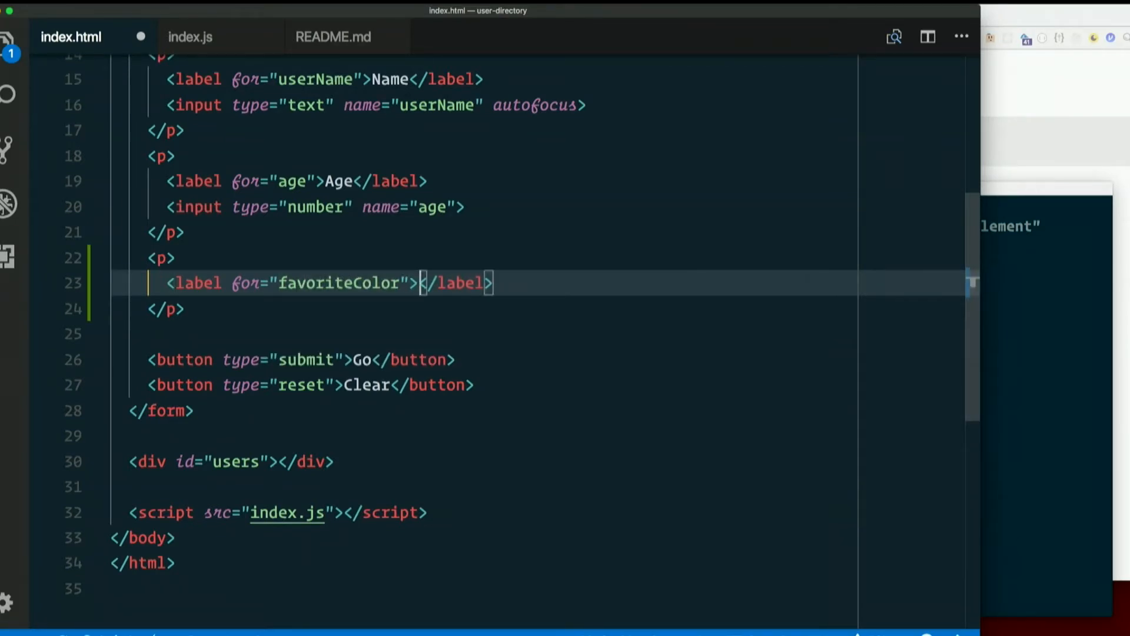
- Set the label text to 'Favorite color' and start a text input beneath it
text(Favorite)
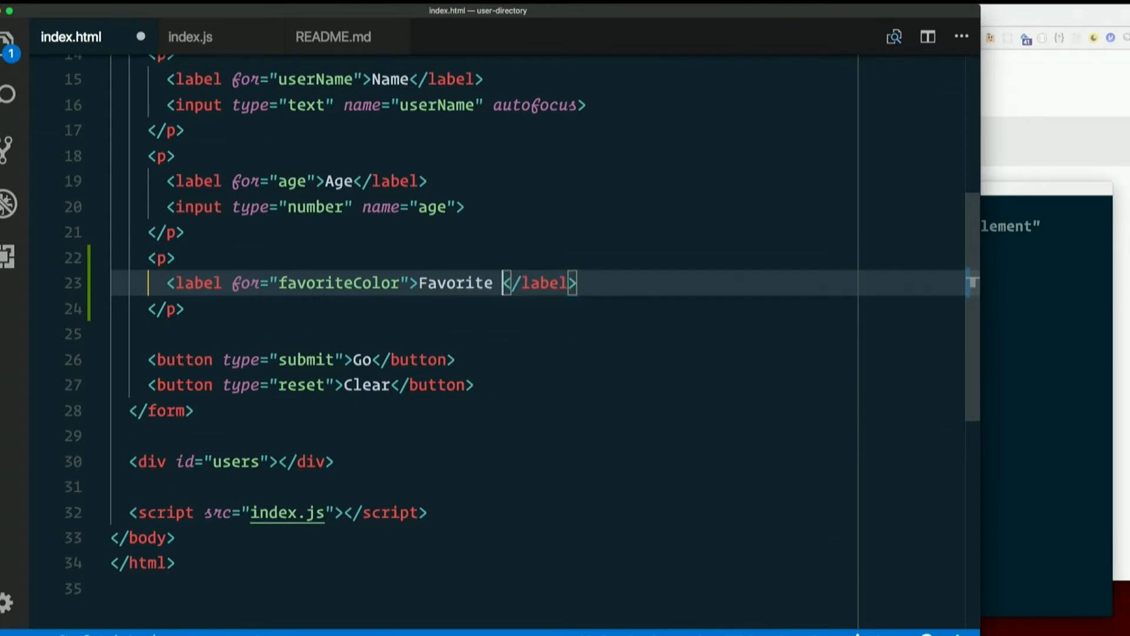
text(color)
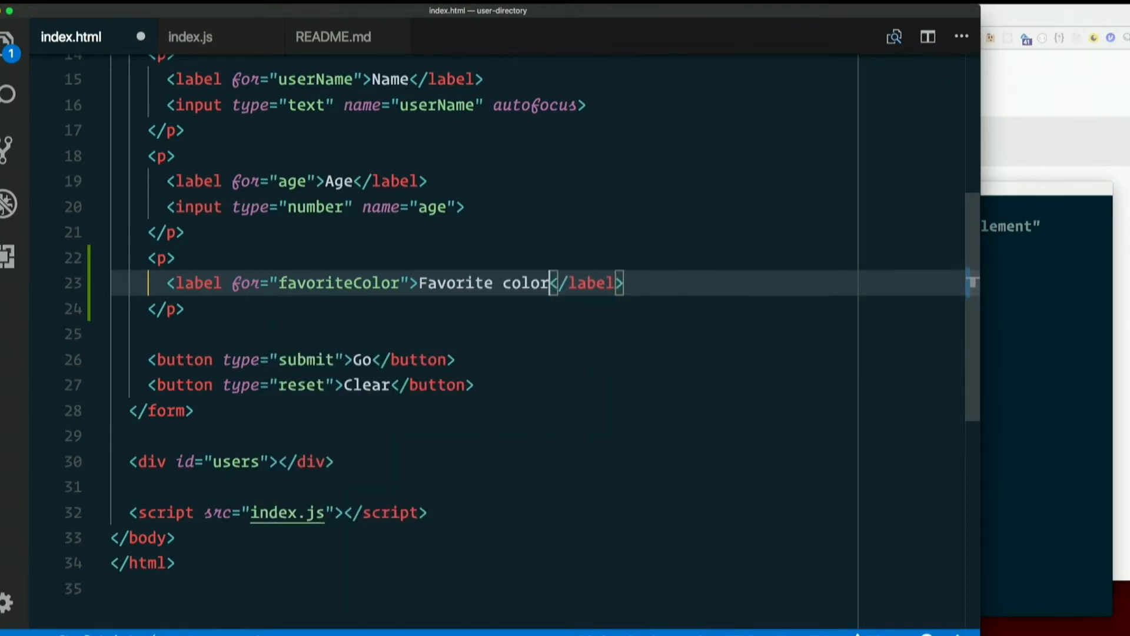
text(input type="text">)
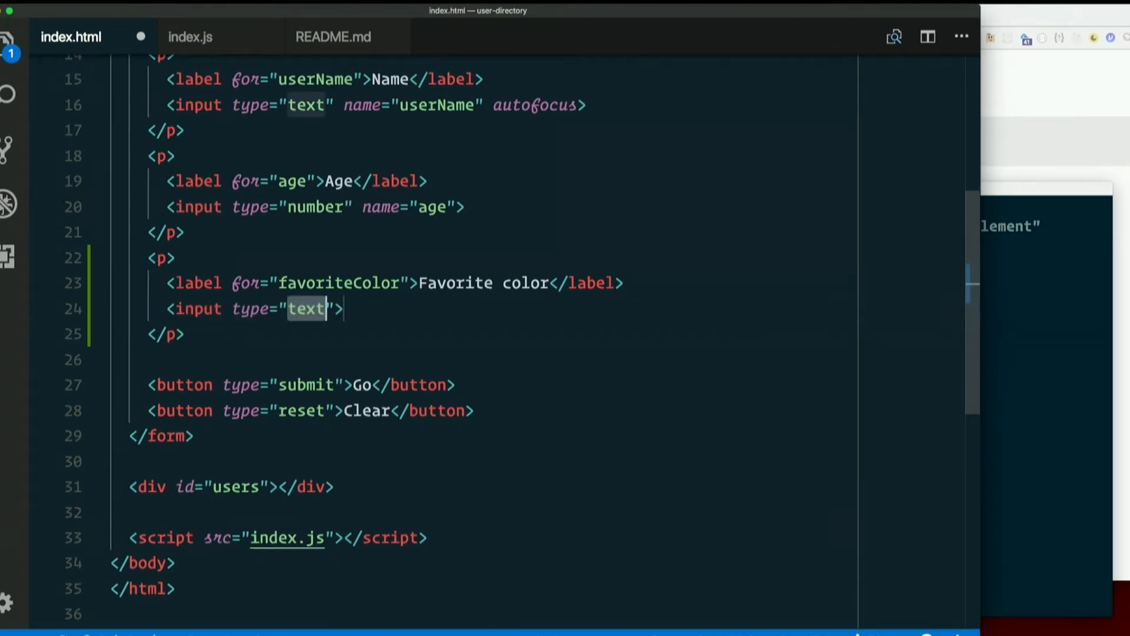
- Give the input name="favoriteColor" and view the Favorite color field in Chrome
text(name=")
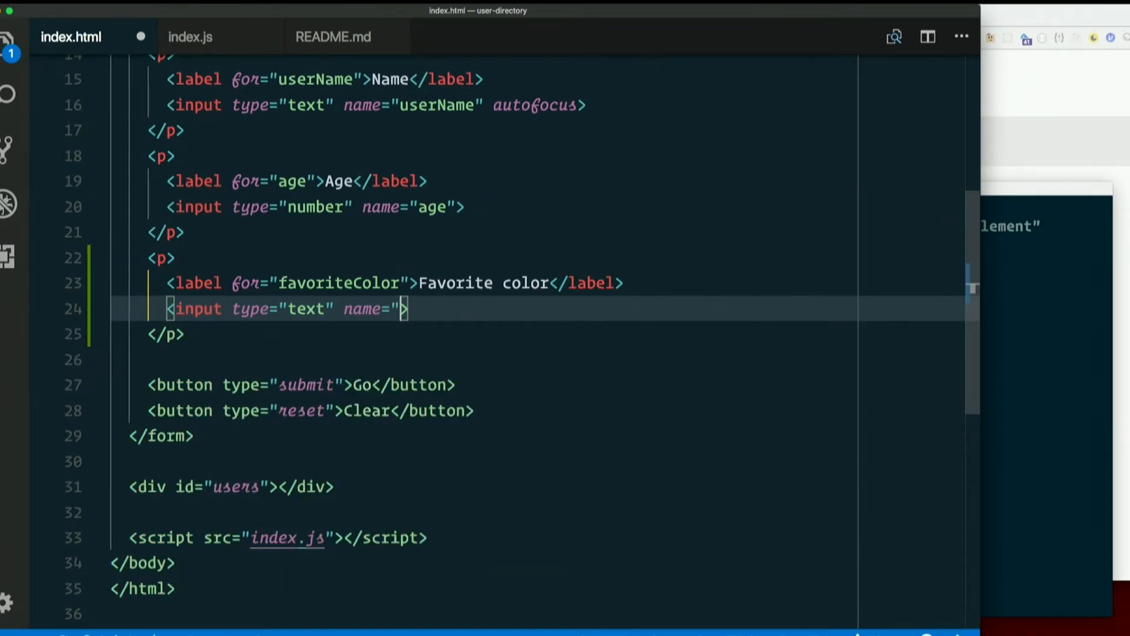
text(favo)
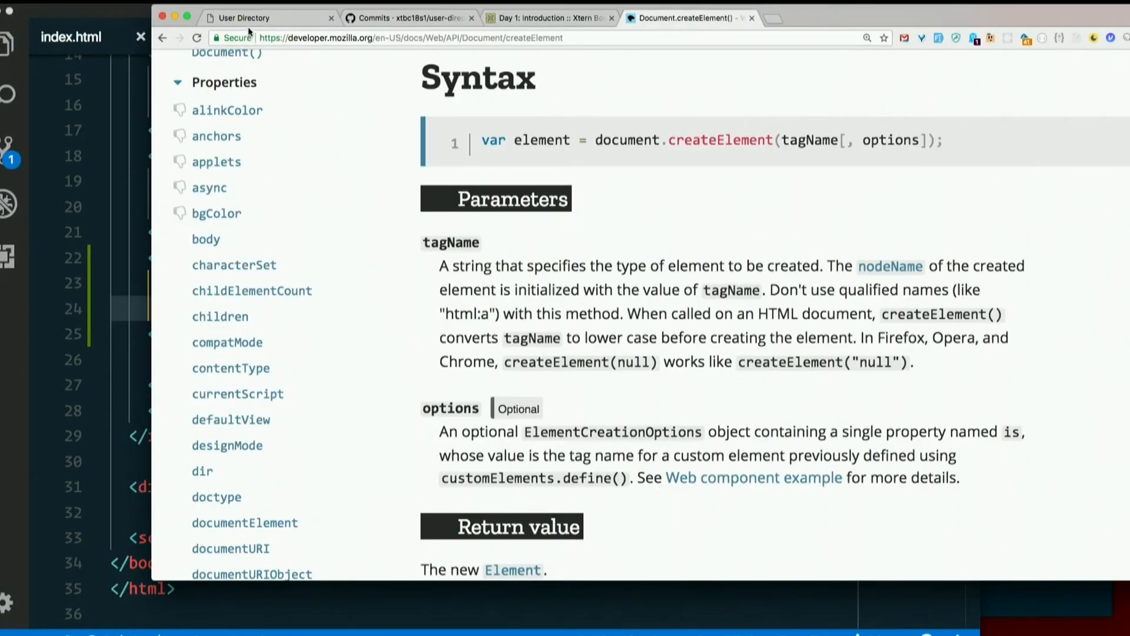
click(245, 17)
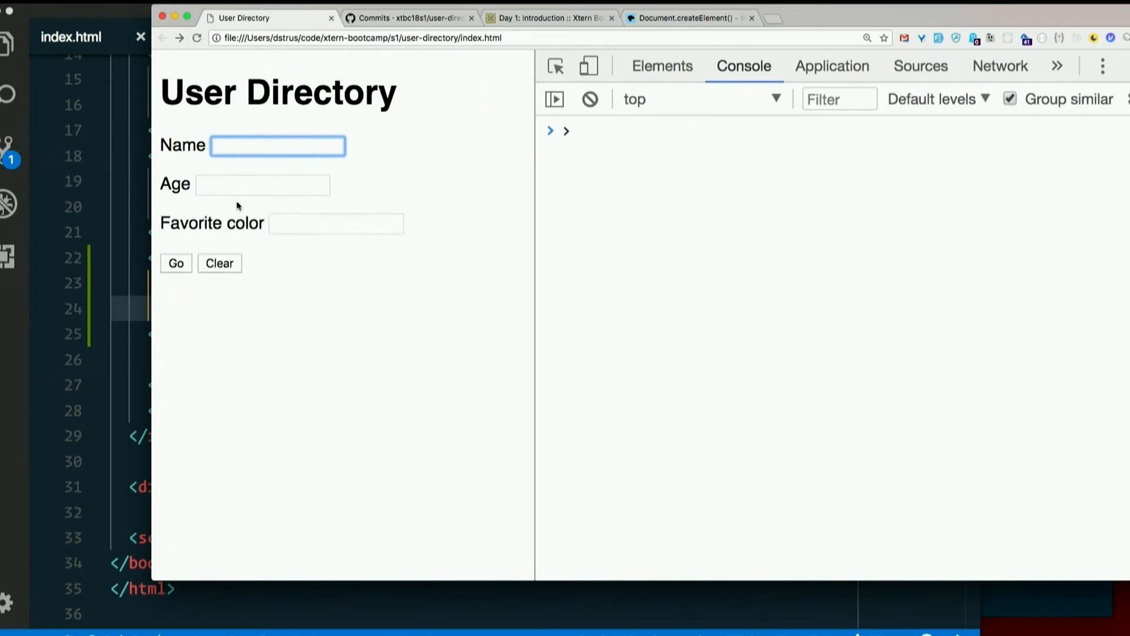
click(335, 222)
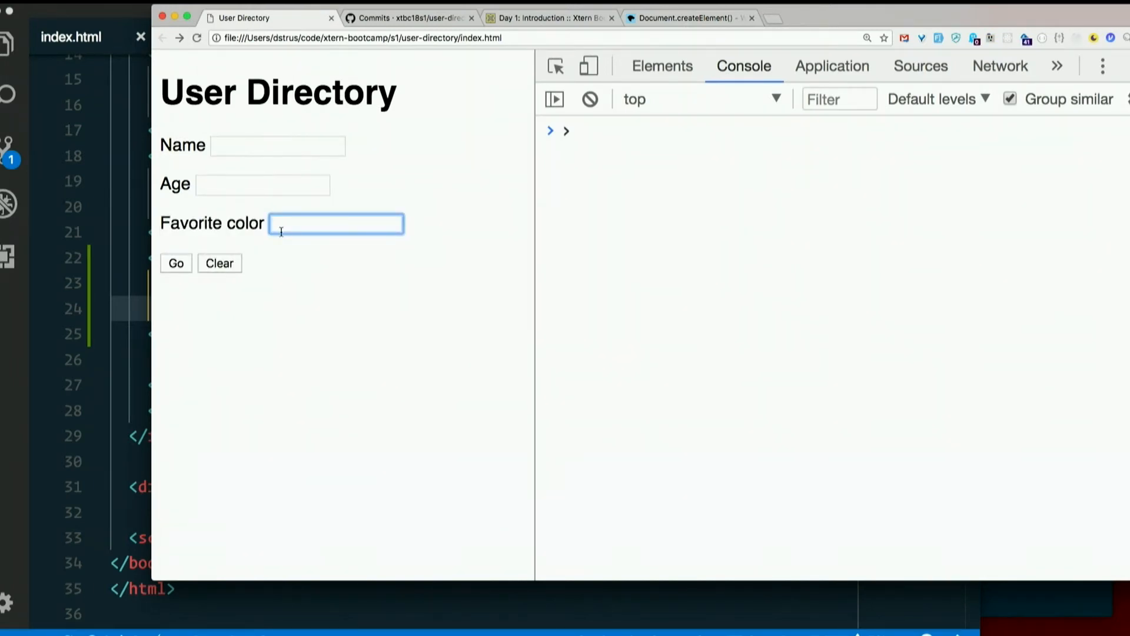
mouse_move(18, 339)
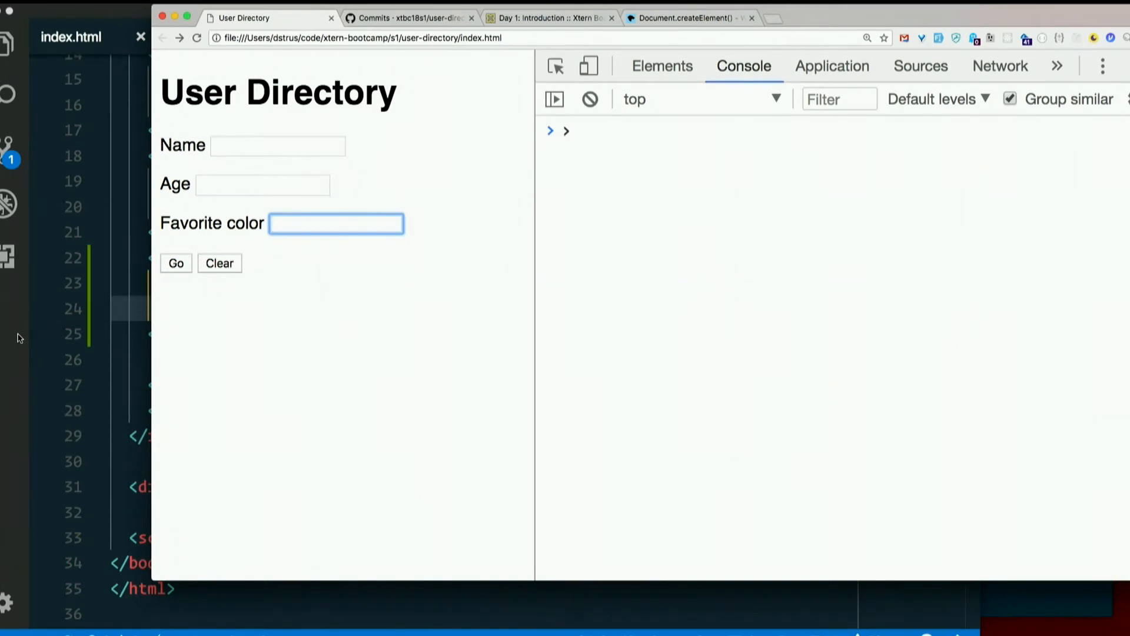